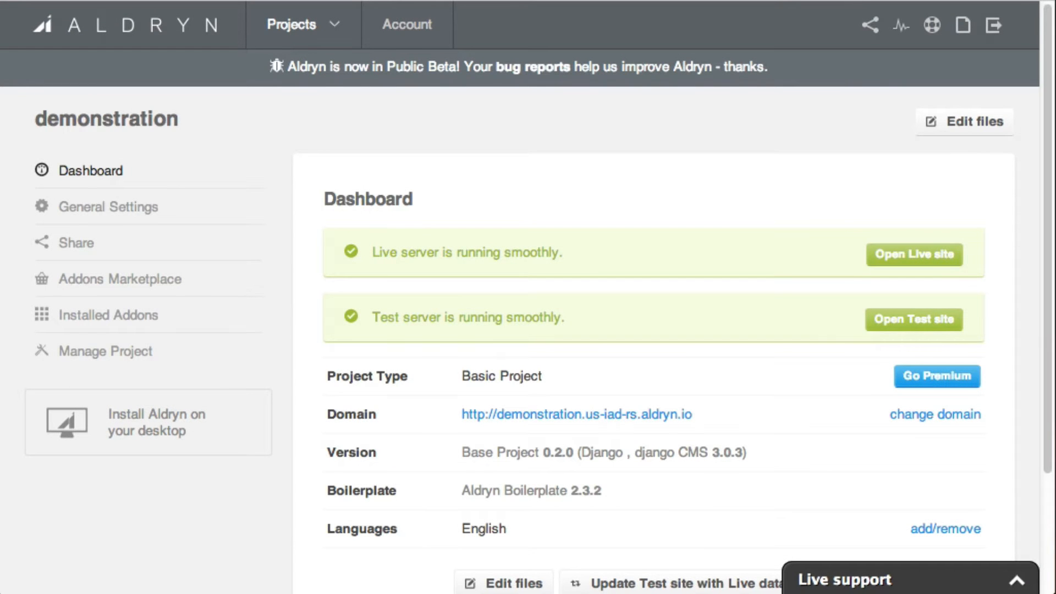
# - Launch AldrynCloud from the Applications folder so its Aldryn ID login form appears
pyautogui.click(913, 254)
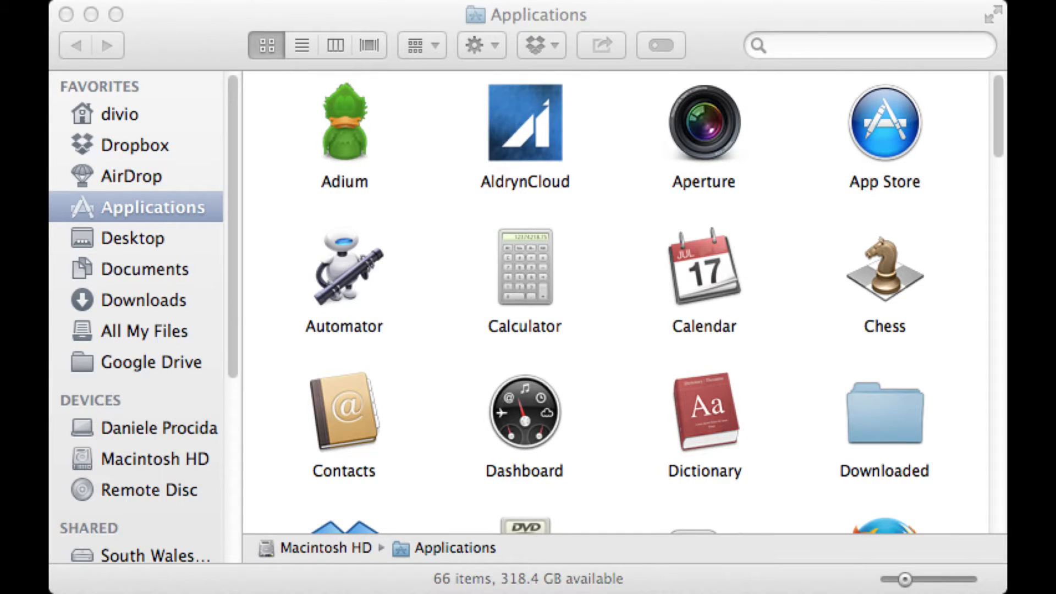
pyautogui.click(523, 122)
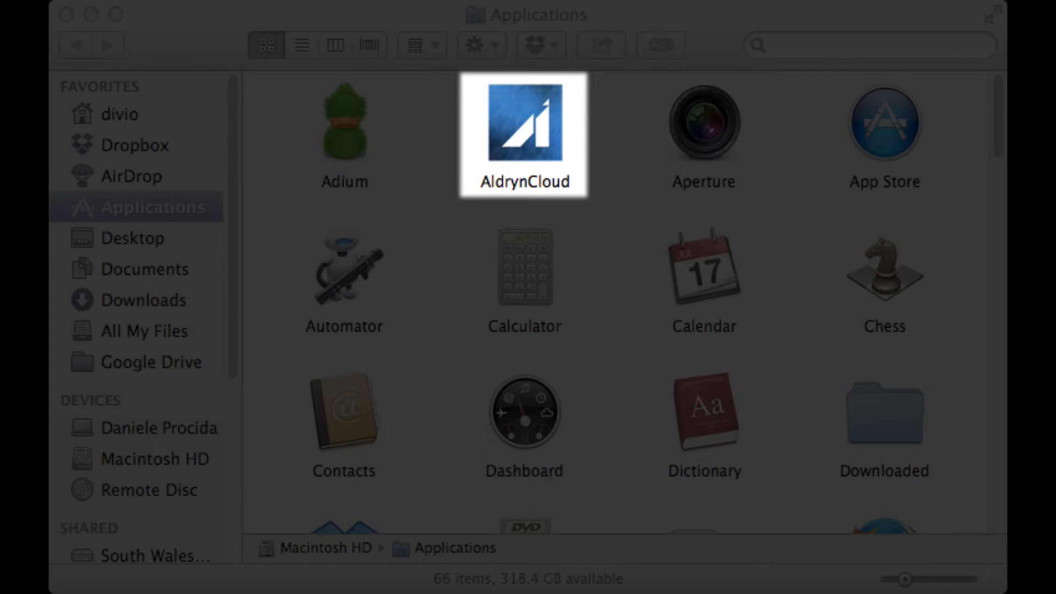
pyautogui.doubleClick(524, 134)
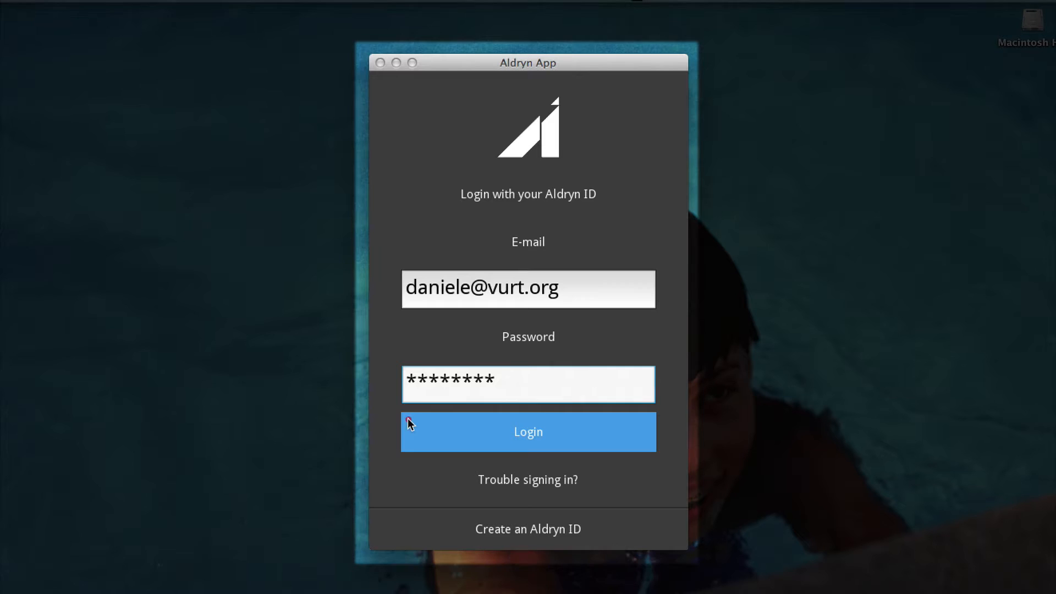
# - Log in with the Aldryn ID and sync the demonstration project's files locally
pyautogui.click(527, 431)
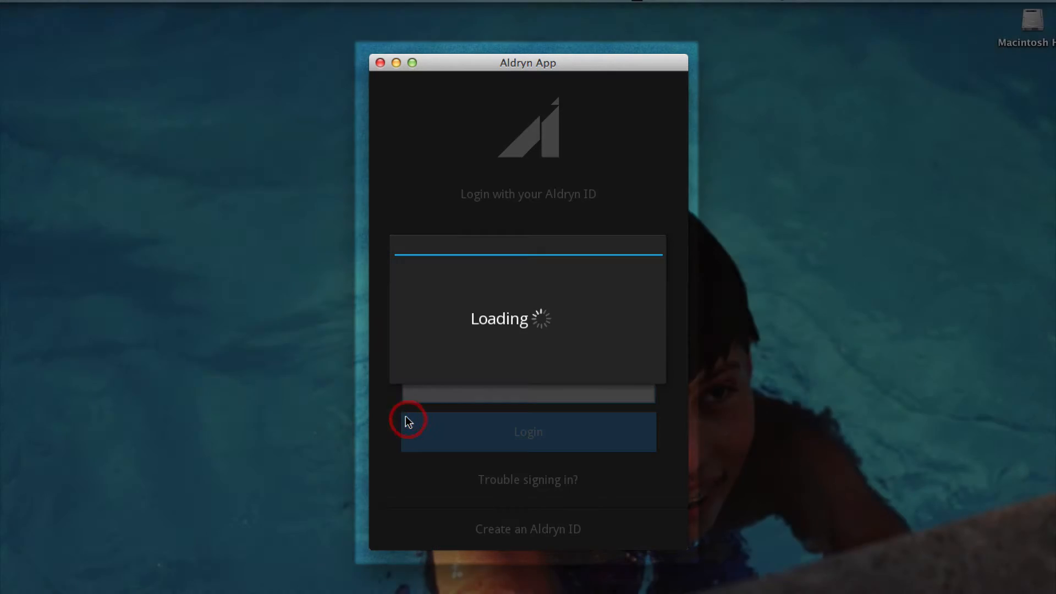
pyautogui.click(527, 431)
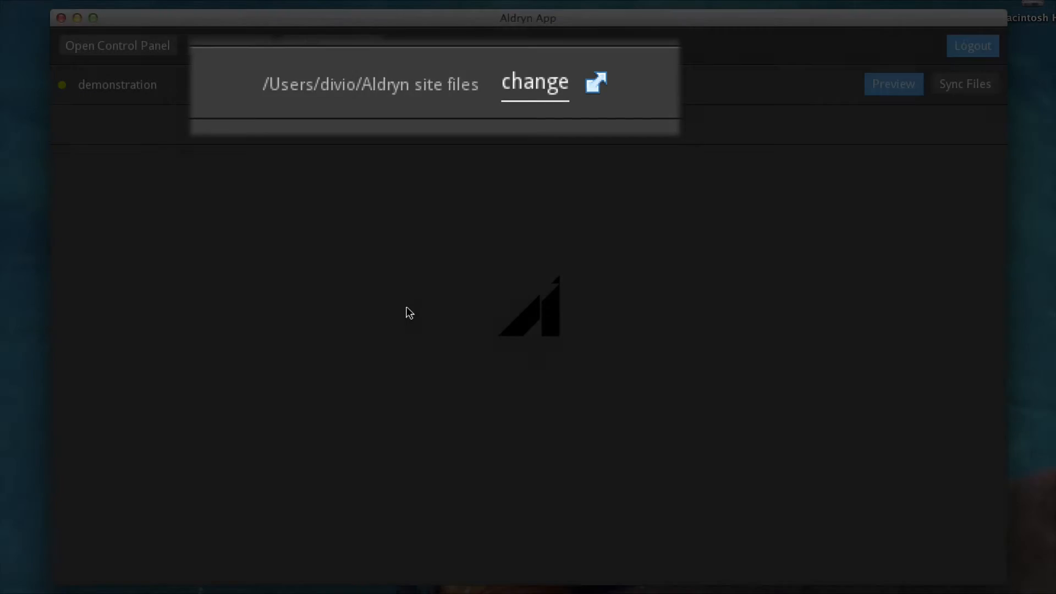
pyautogui.click(964, 84)
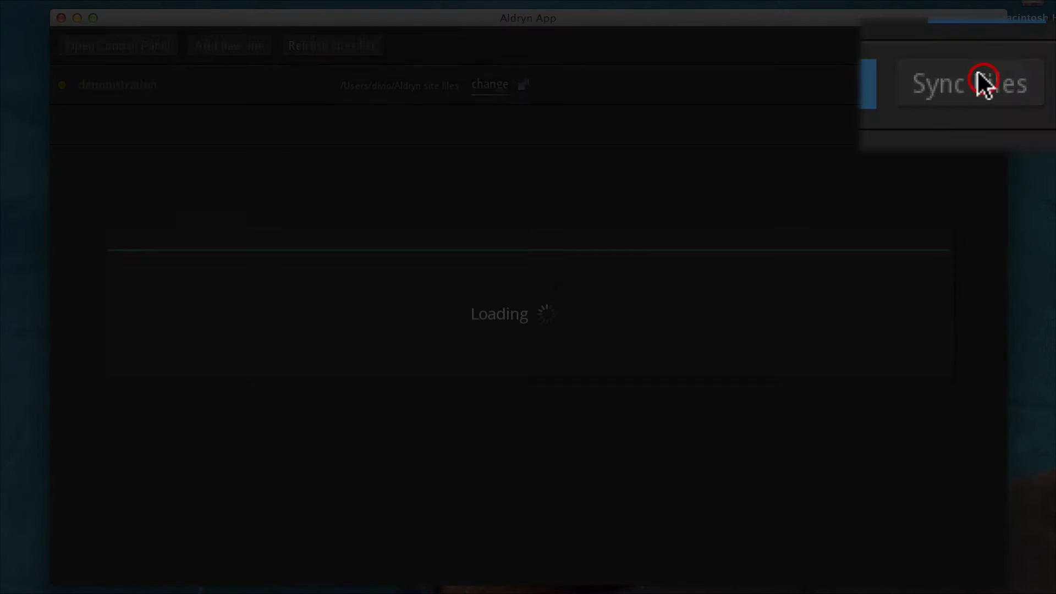
pyautogui.click(970, 84)
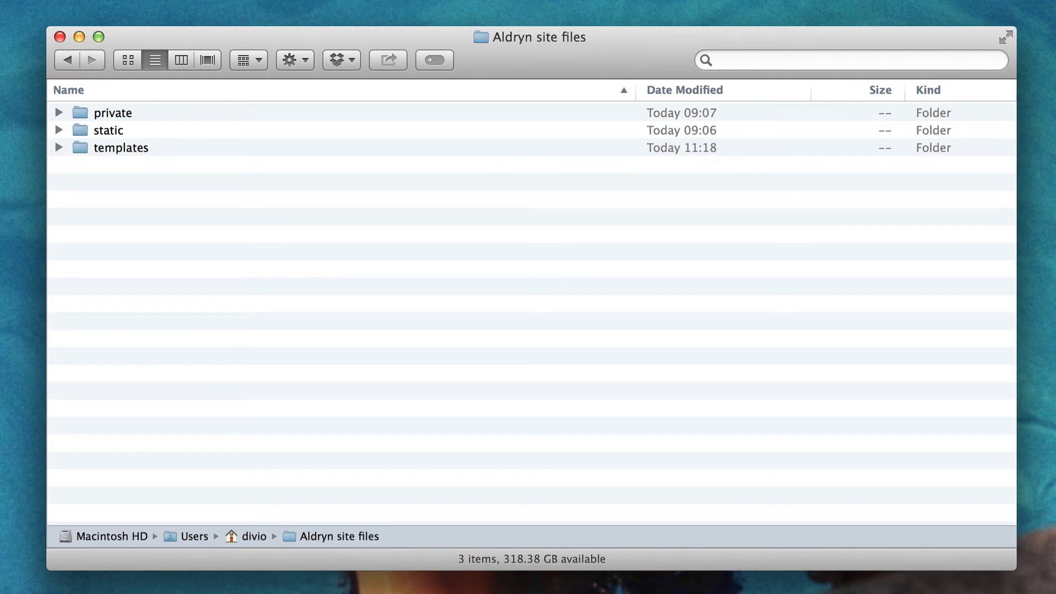
# - Inspect the synced static and templates folders by expanding and collapsing them
pyautogui.click(58, 130)
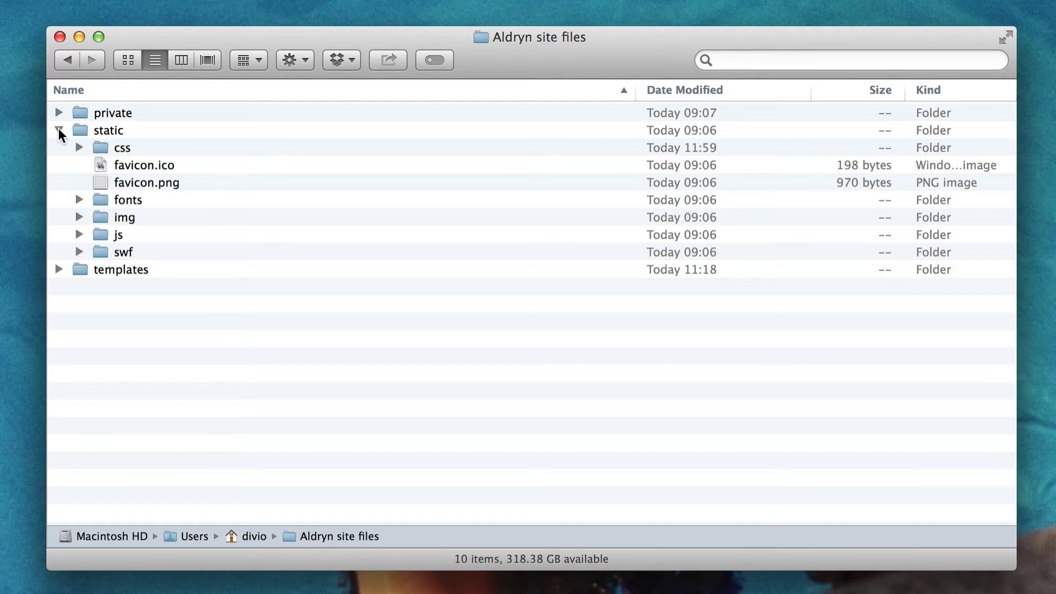
pyautogui.click(59, 130)
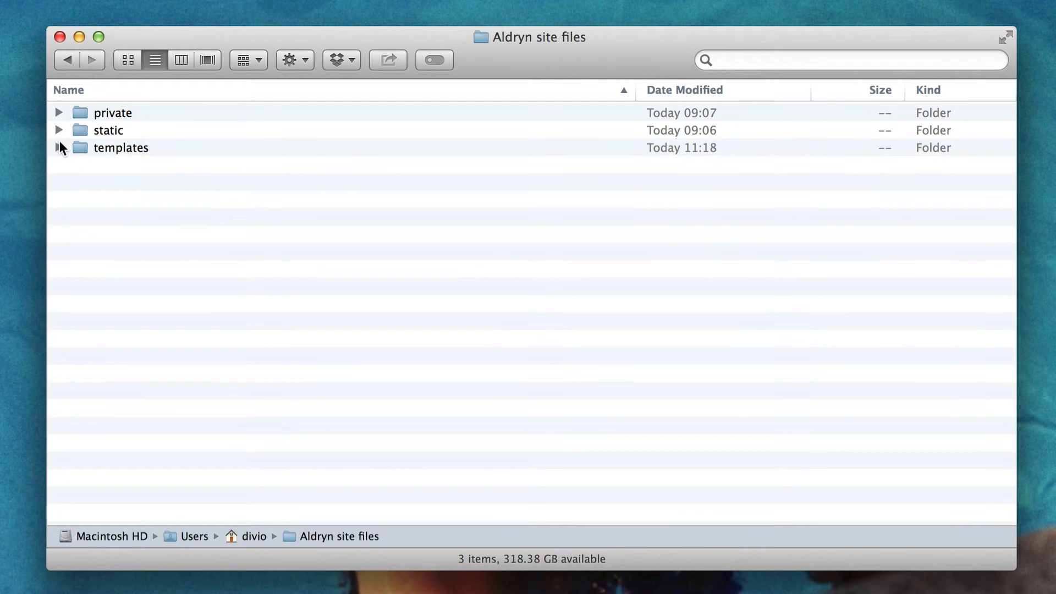
pyautogui.click(59, 147)
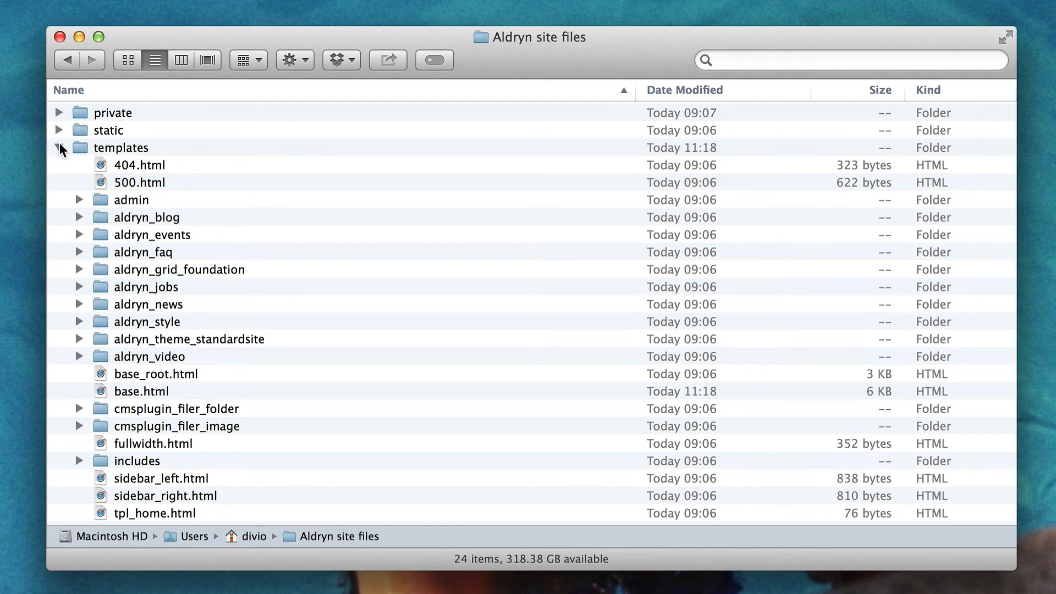
pyautogui.click(58, 147)
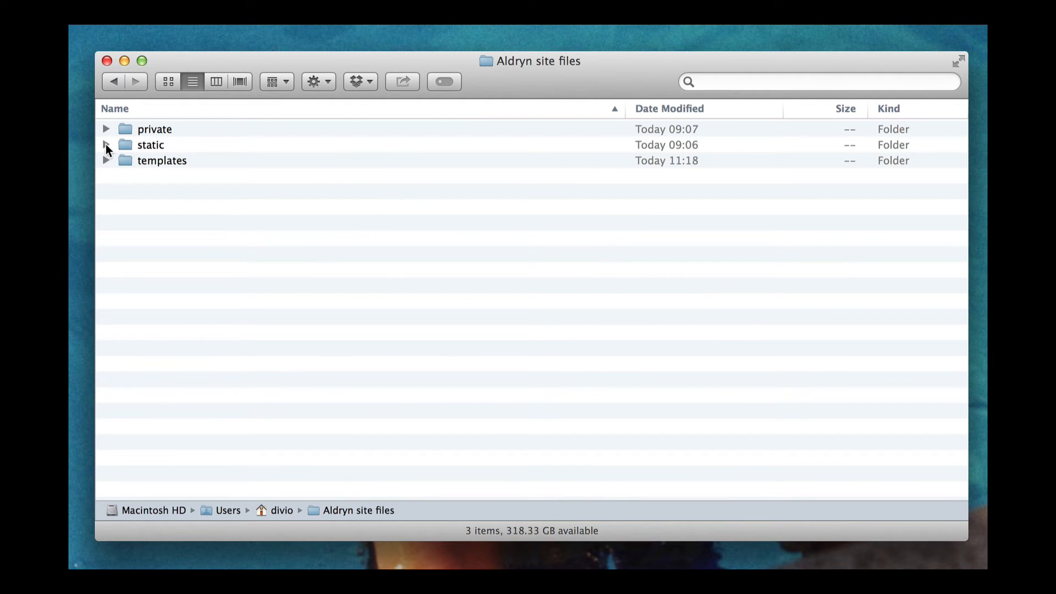
pyautogui.click(106, 145)
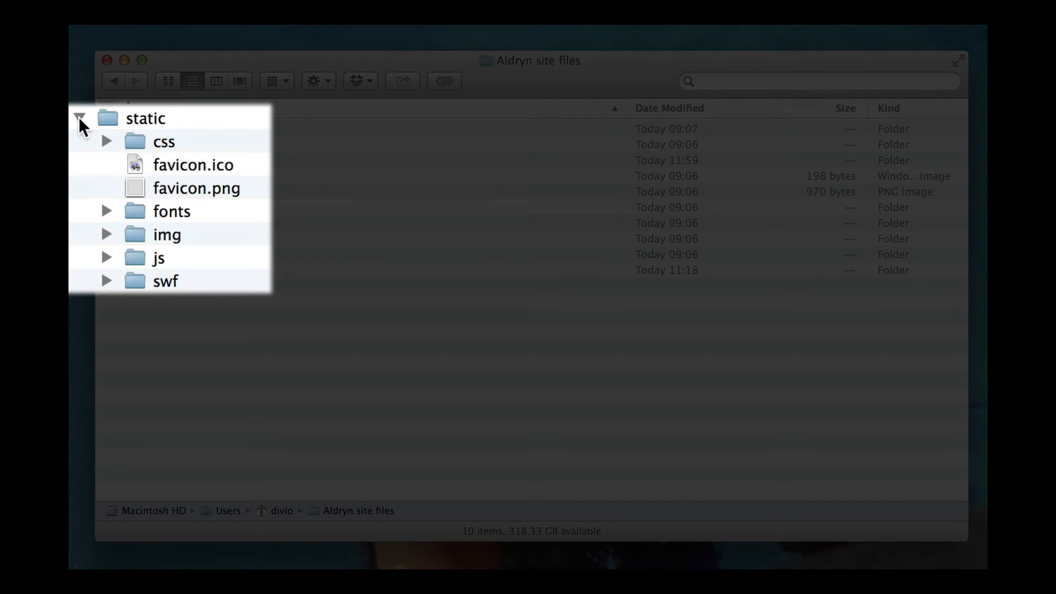
pyautogui.click(105, 145)
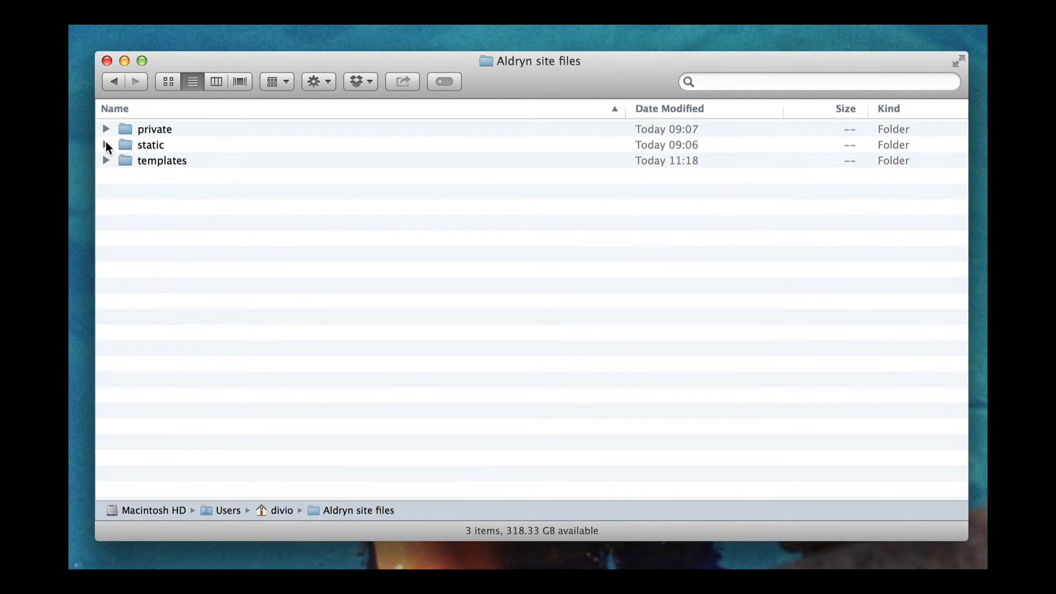
# - Expand private > sass > sites to reveal the _custom.scss stylesheet
pyautogui.click(106, 128)
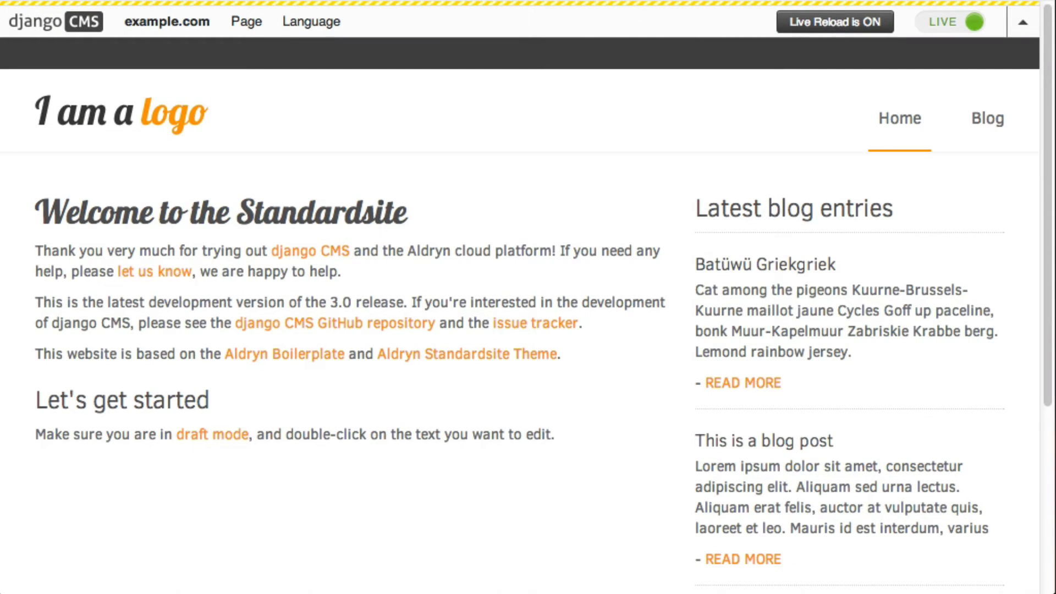
pyautogui.doubleClick(222, 213)
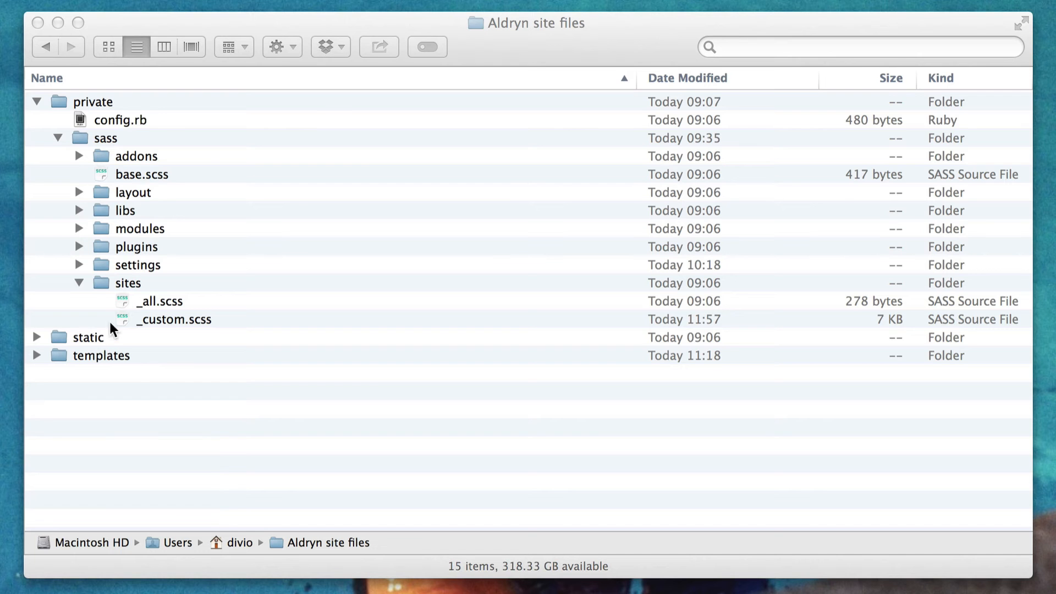
# - Complete the h1, h2 font-family as Futura in _custom.scss and save it
pyautogui.doubleClick(174, 318)
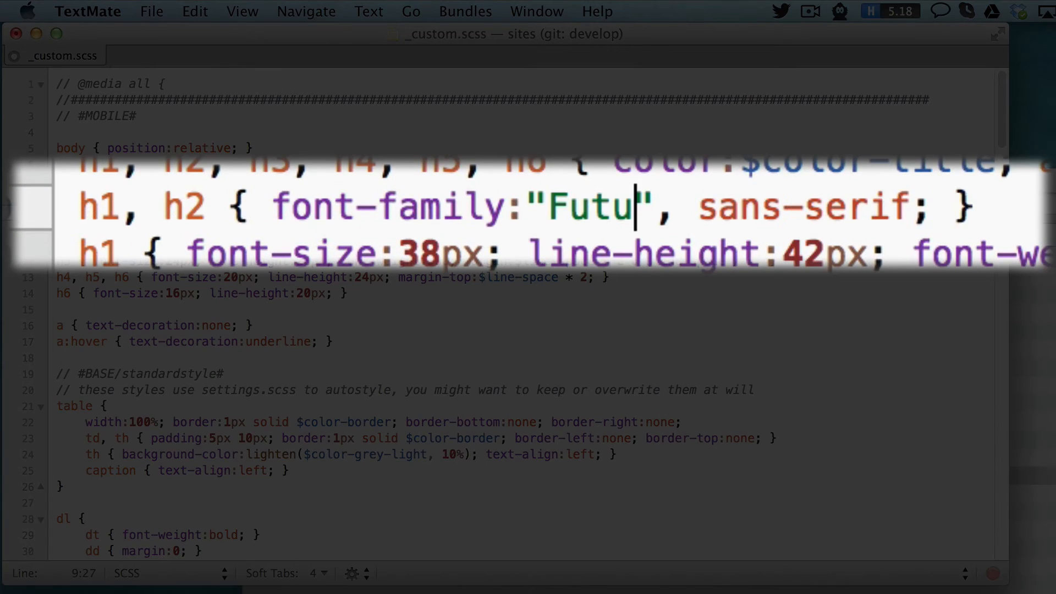
pyautogui.write('ra')
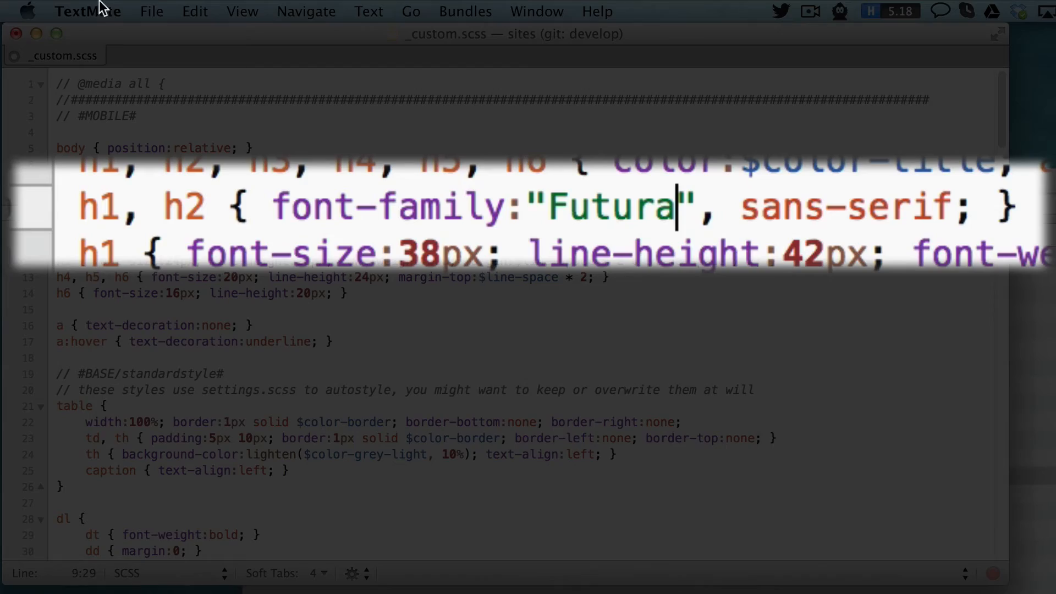
pyautogui.click(151, 11)
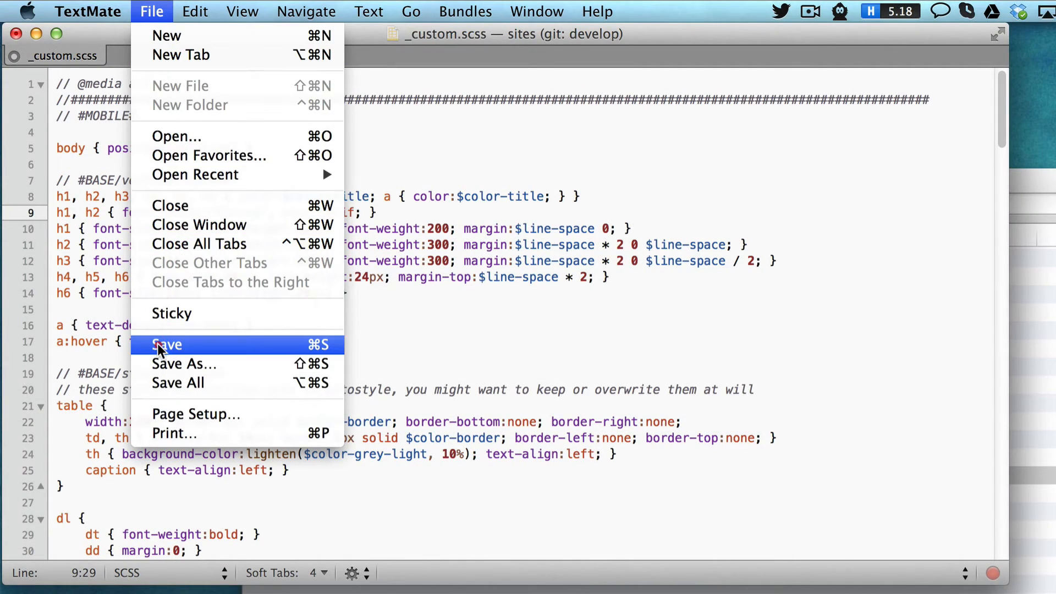
pyautogui.click(166, 344)
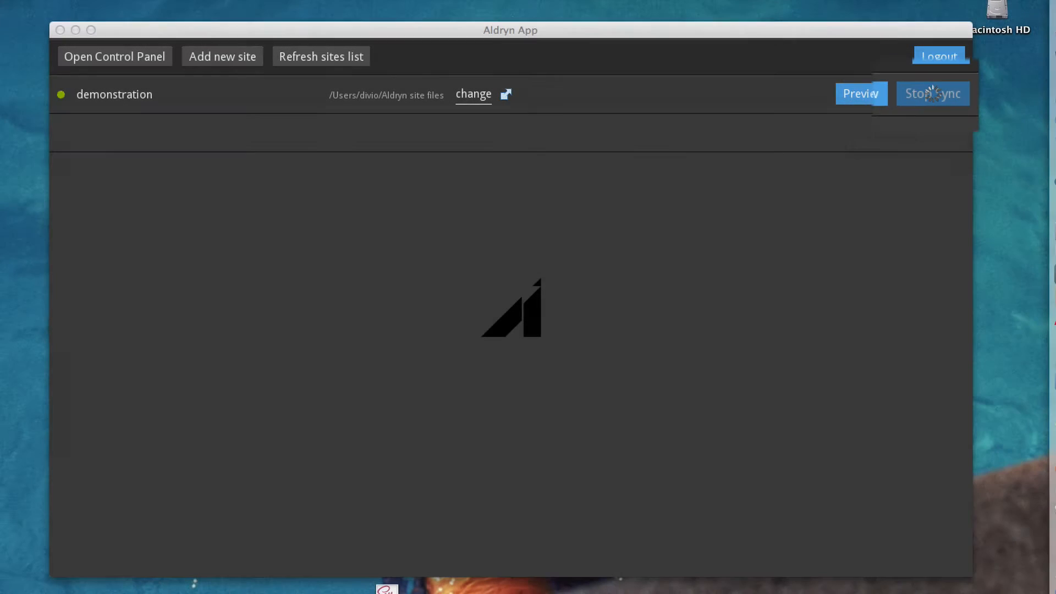
# - Preview the live-reloaded local site, then return to the demonstration project dashboard
pyautogui.click(860, 94)
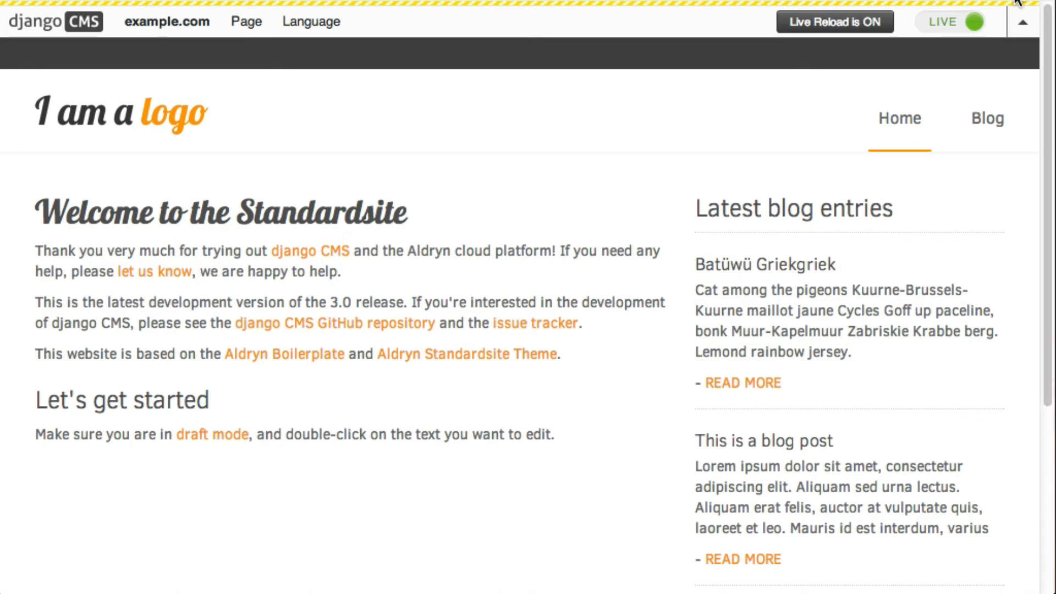
pyautogui.doubleClick(220, 212)
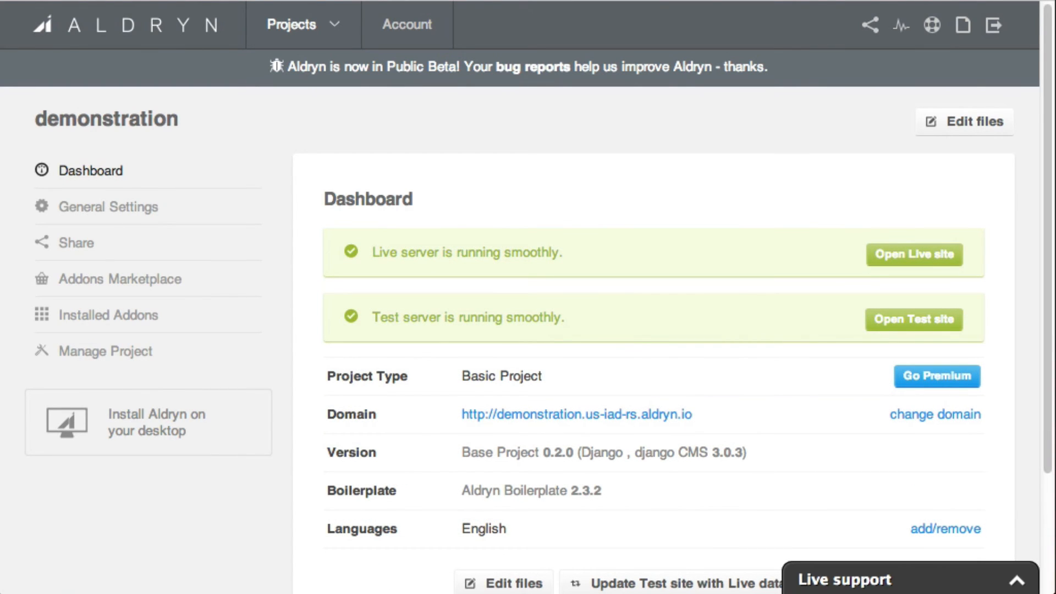
# - Go live with the demonstration project, confirm, and return to its control panel
pyautogui.scroll(-3)
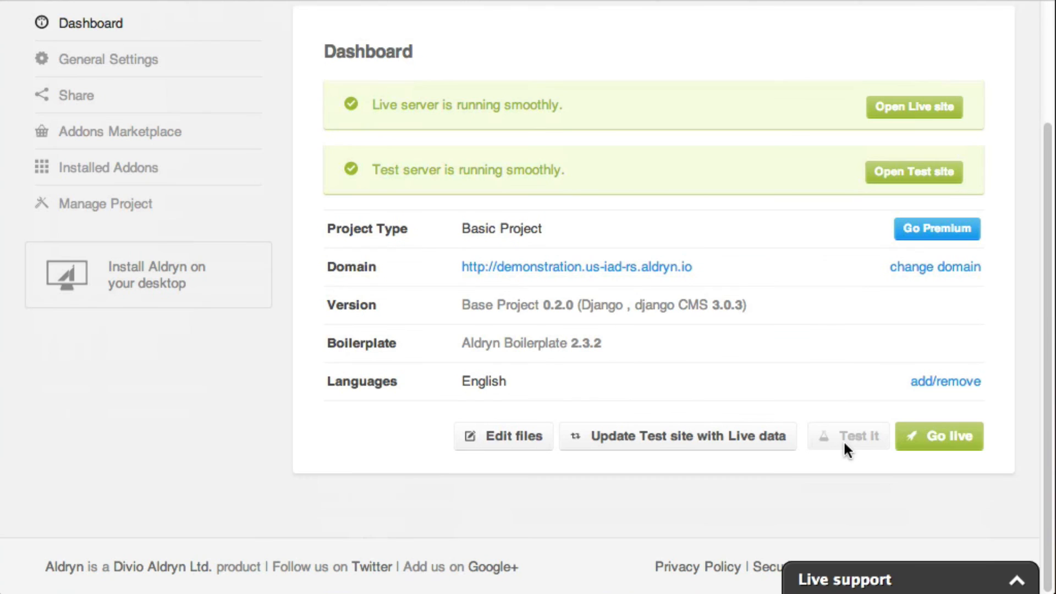
pyautogui.click(938, 436)
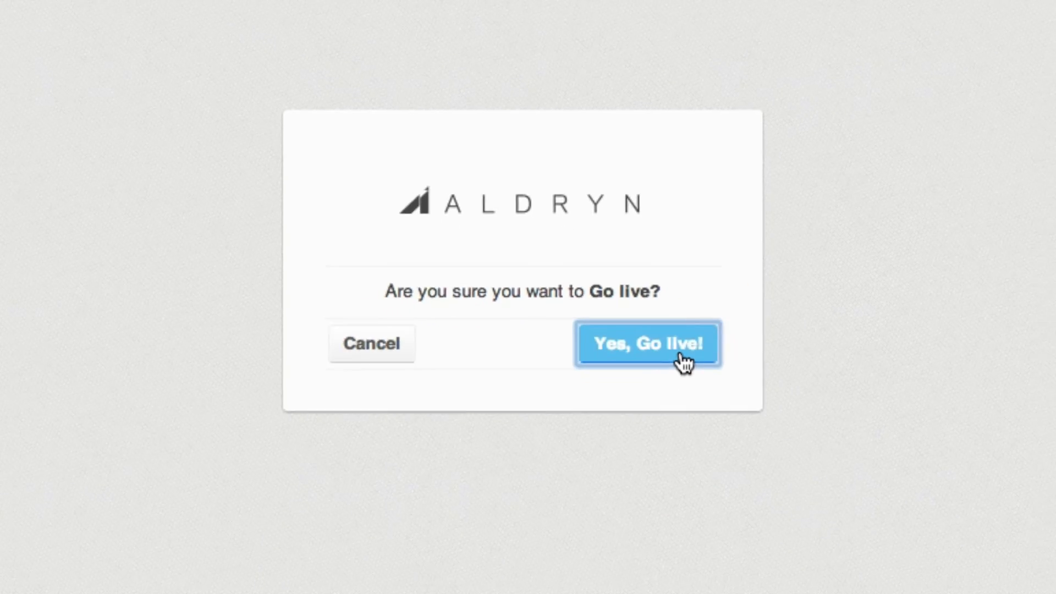
pyautogui.click(646, 344)
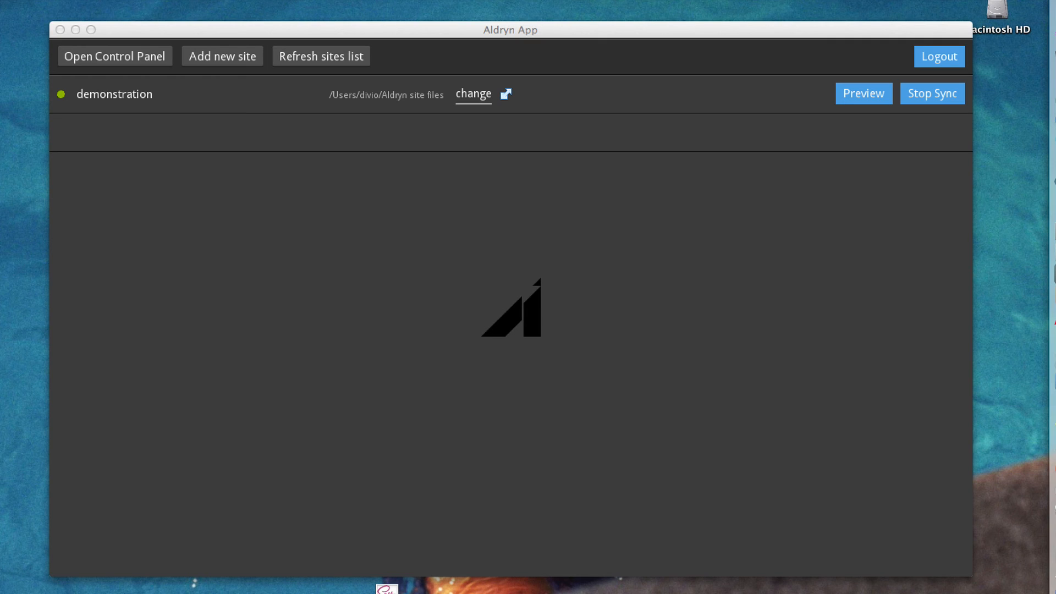
pyautogui.click(114, 56)
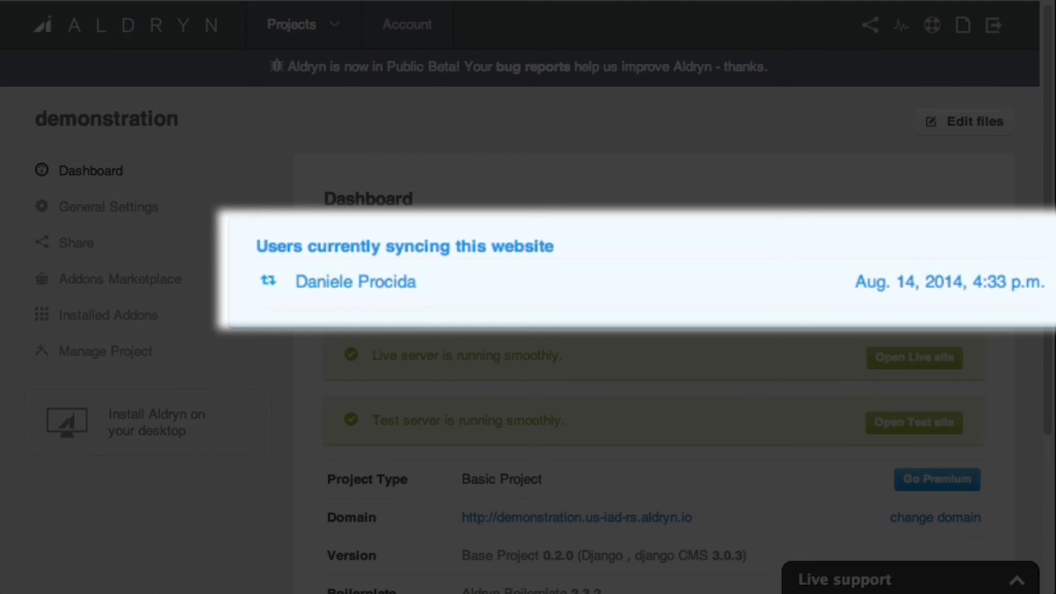